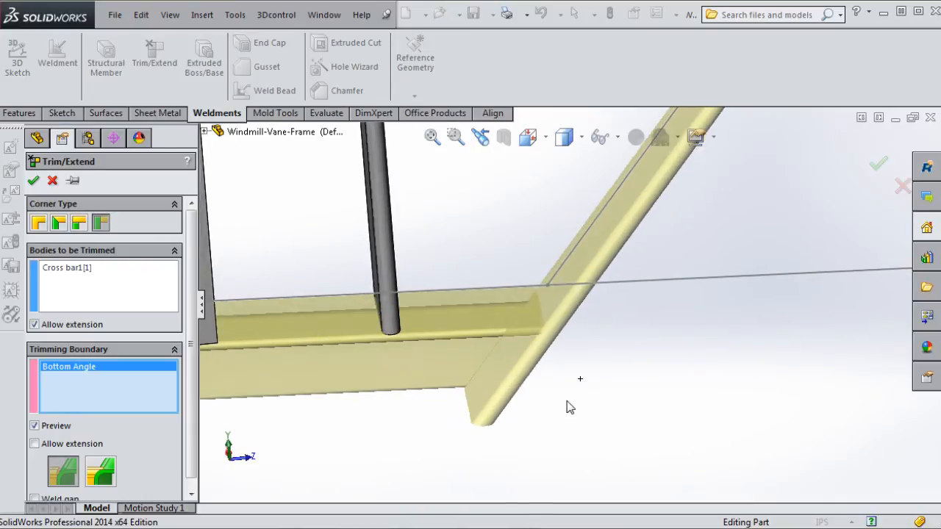
Trim Cross bar1 back to the Bottom Angle member with Trim/Extend.
{"action": "left_click", "coordinate": [39, 223]}
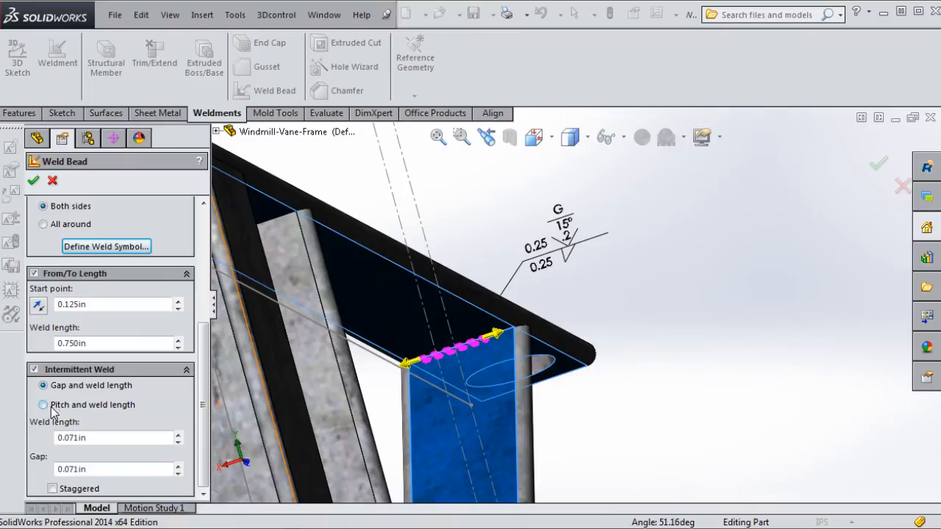
Add an intermittent weld bead of 0.071in welds and 0.071in gaps at the upright-top joint.
{"action": "left_click", "coordinate": [43, 405]}
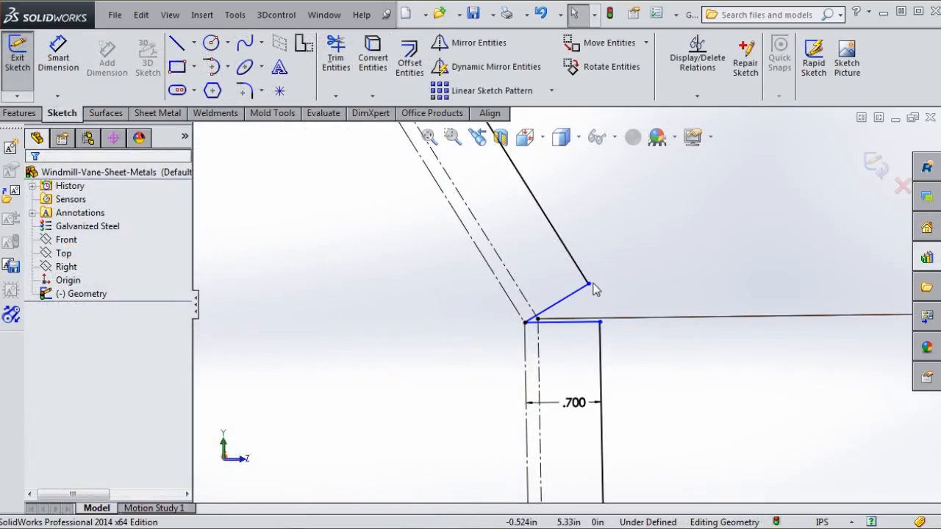
Draw an angled line from the corner of the vane sheet-metal profile.
{"action": "left_click_drag", "start_coordinate": [589, 286], "coordinate": [559, 239]}
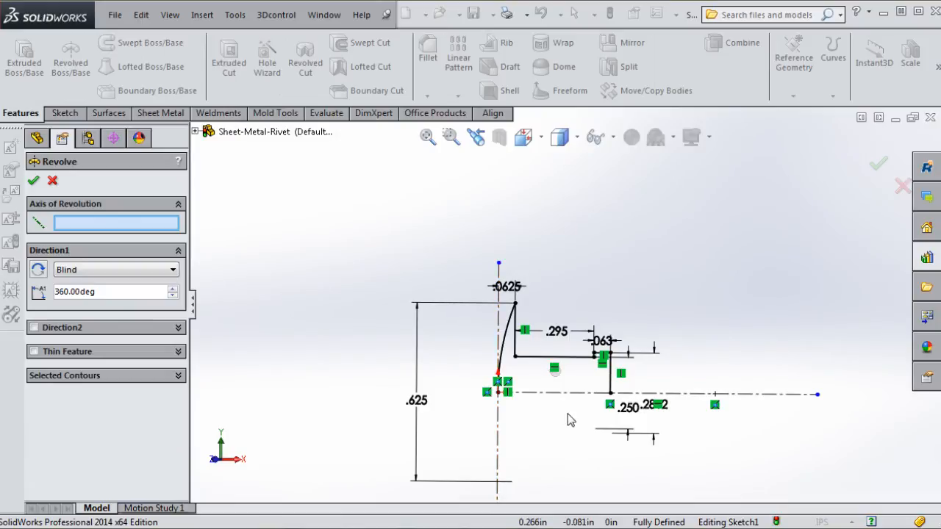
{"action": "mouse_move", "coordinate": [561, 399]}
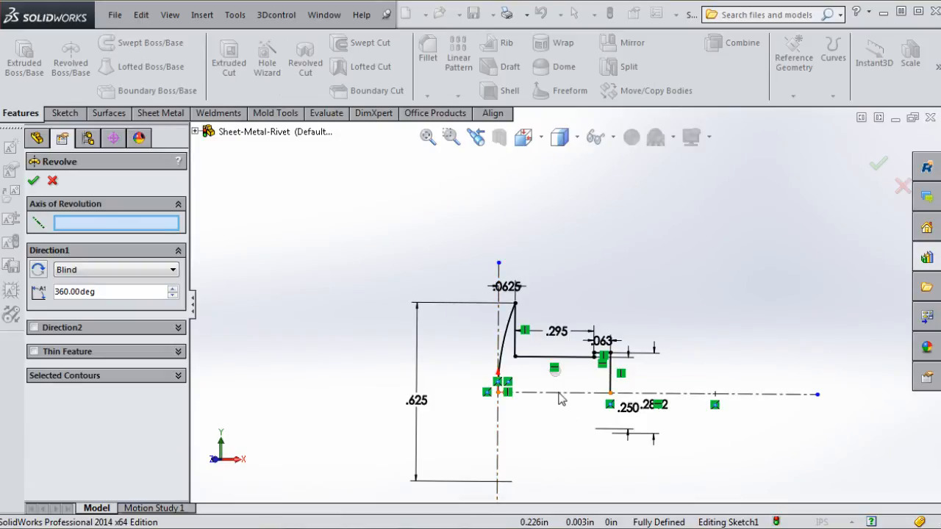